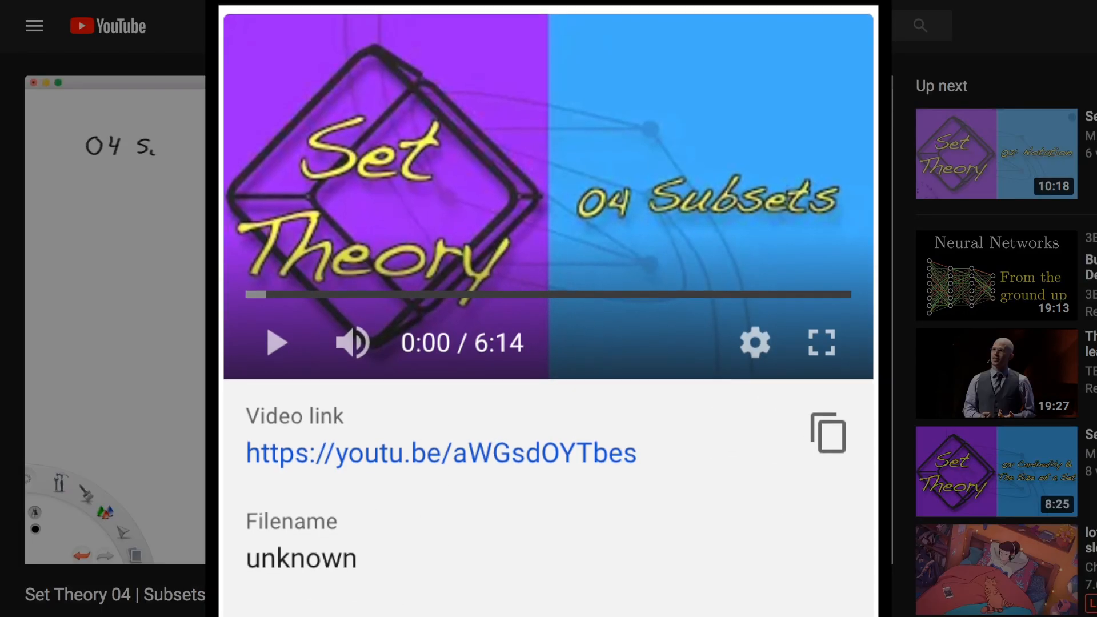
Underline the '06 Visualizing Sets' title with the ruler and begin hand-writing the Objectives heading.
scroll(down, 3)
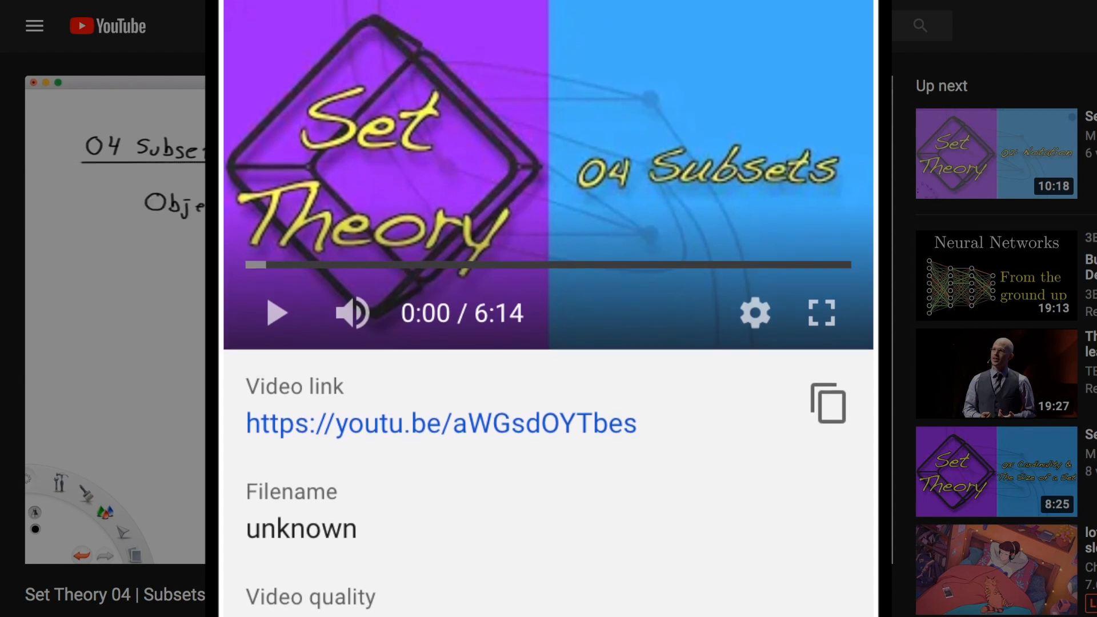
scroll(down, 3)
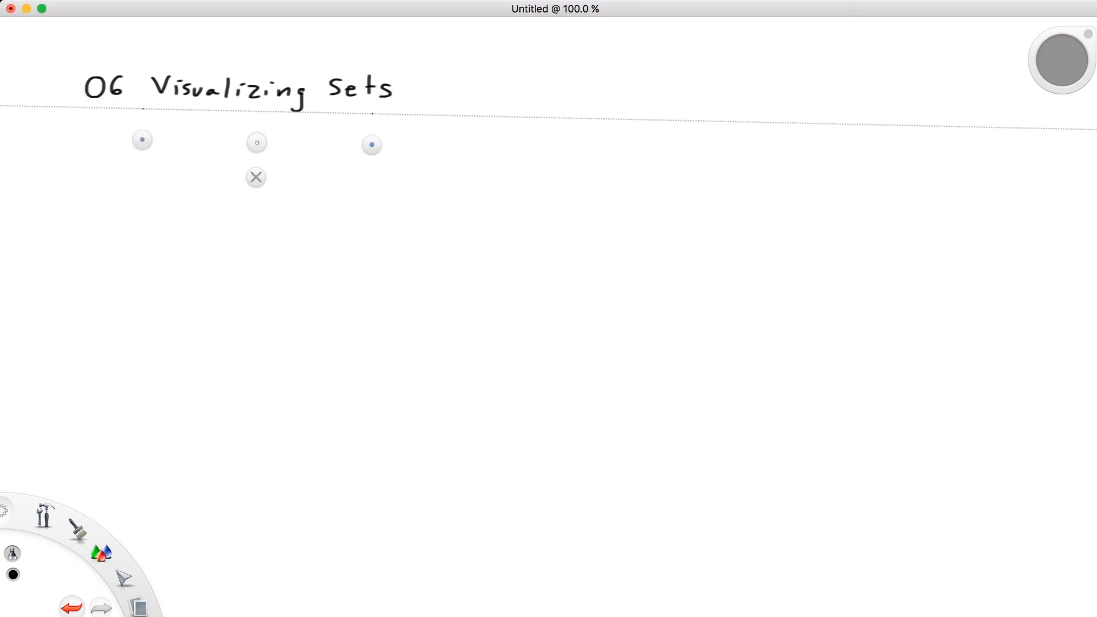
click(255, 177)
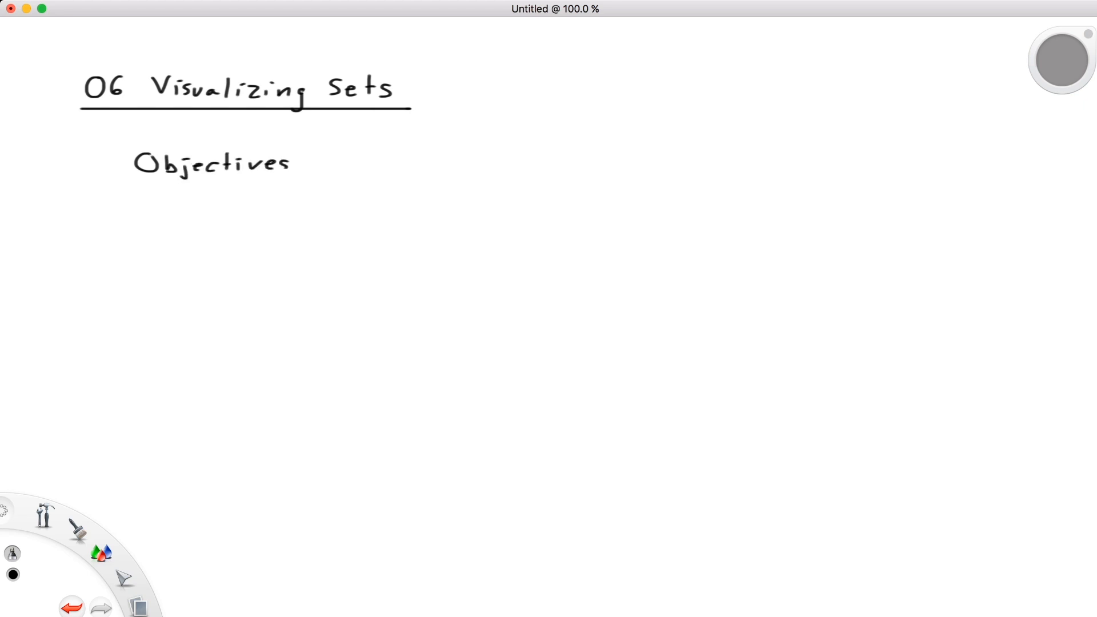
text(": - Defi")
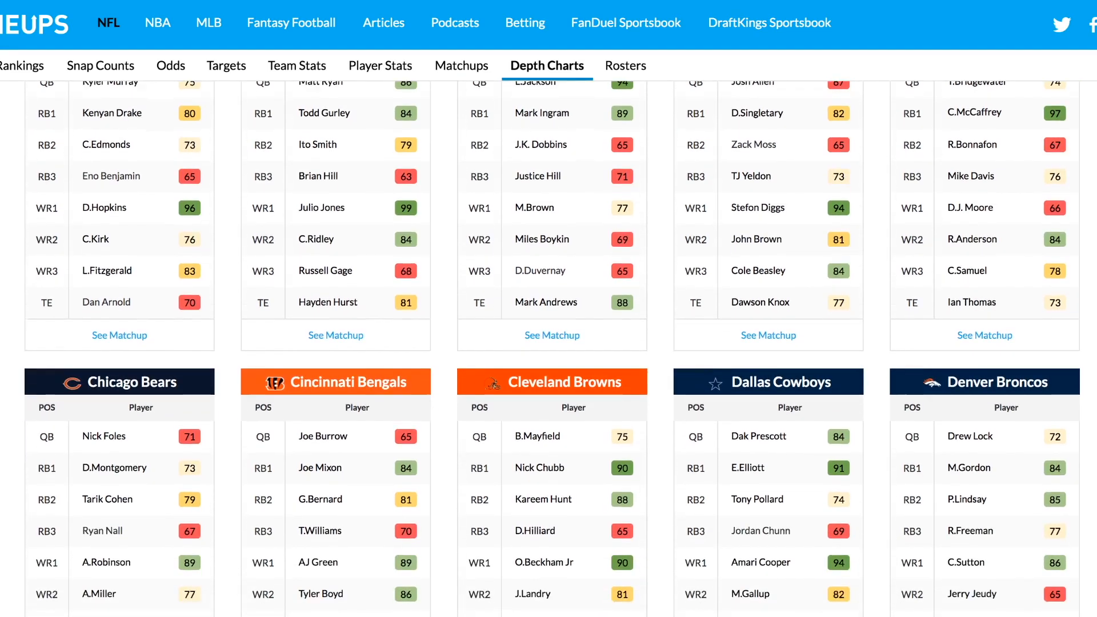
scroll(down, 3)
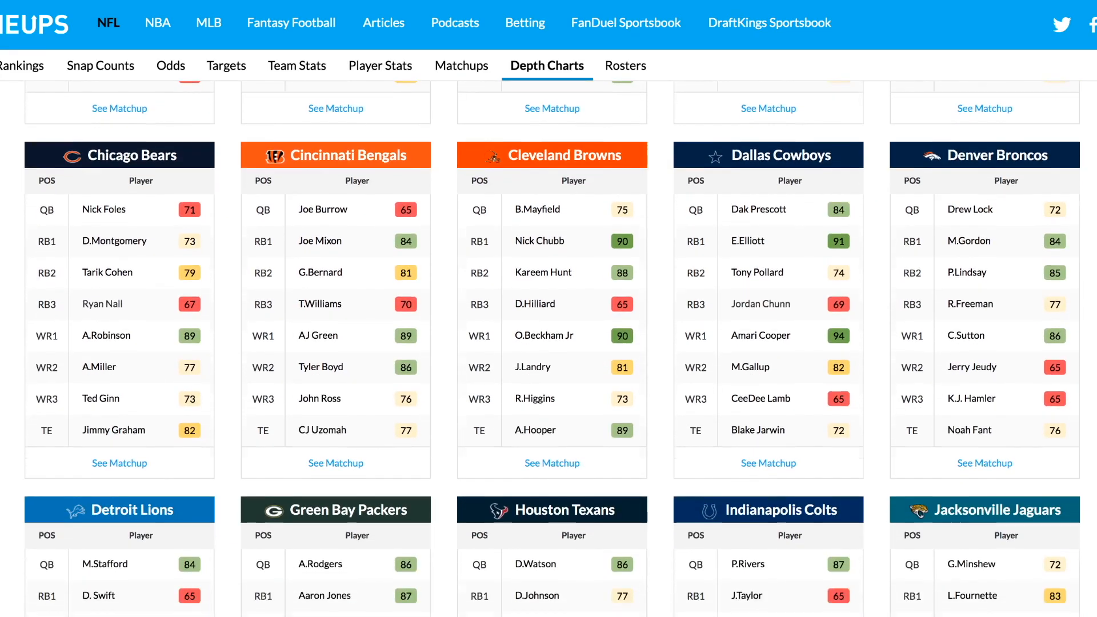
scroll(down, 3)
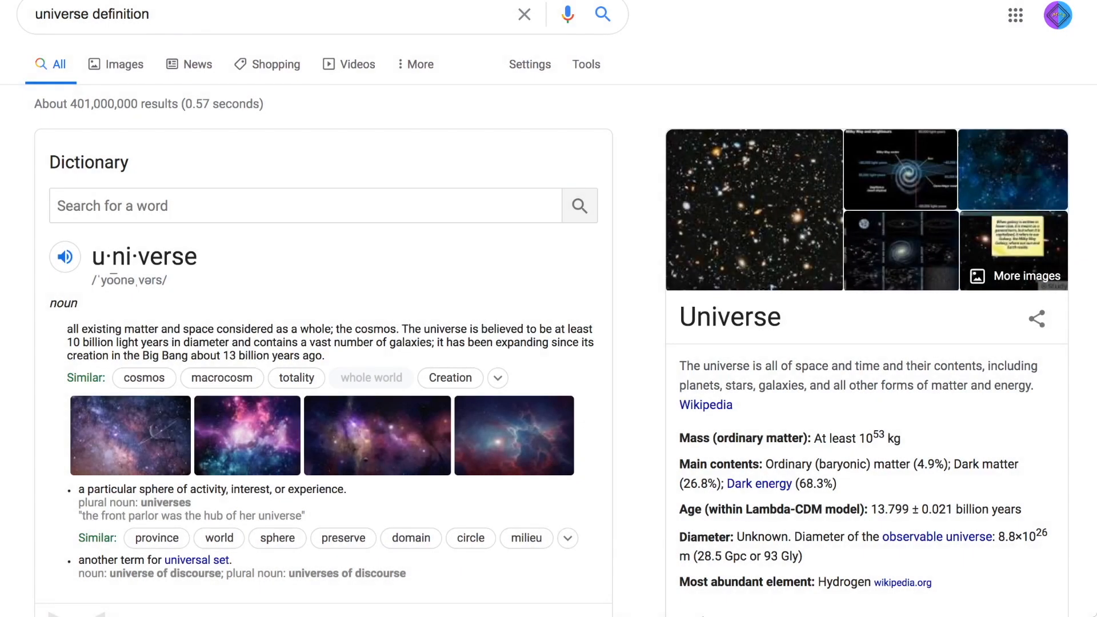
scroll(down, 3)
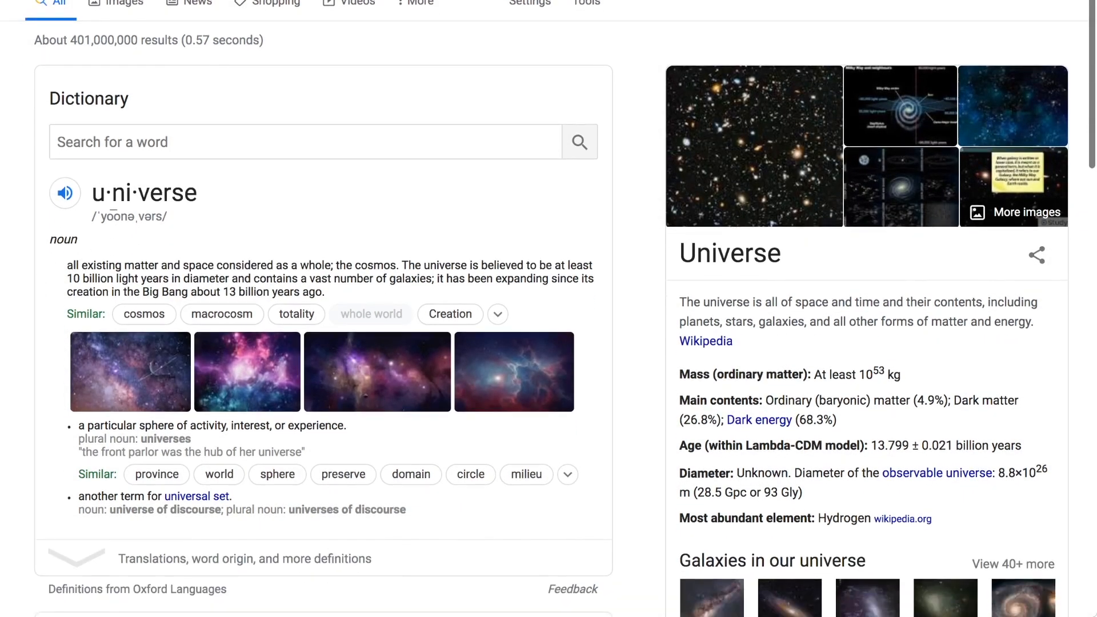
scroll(down, 3)
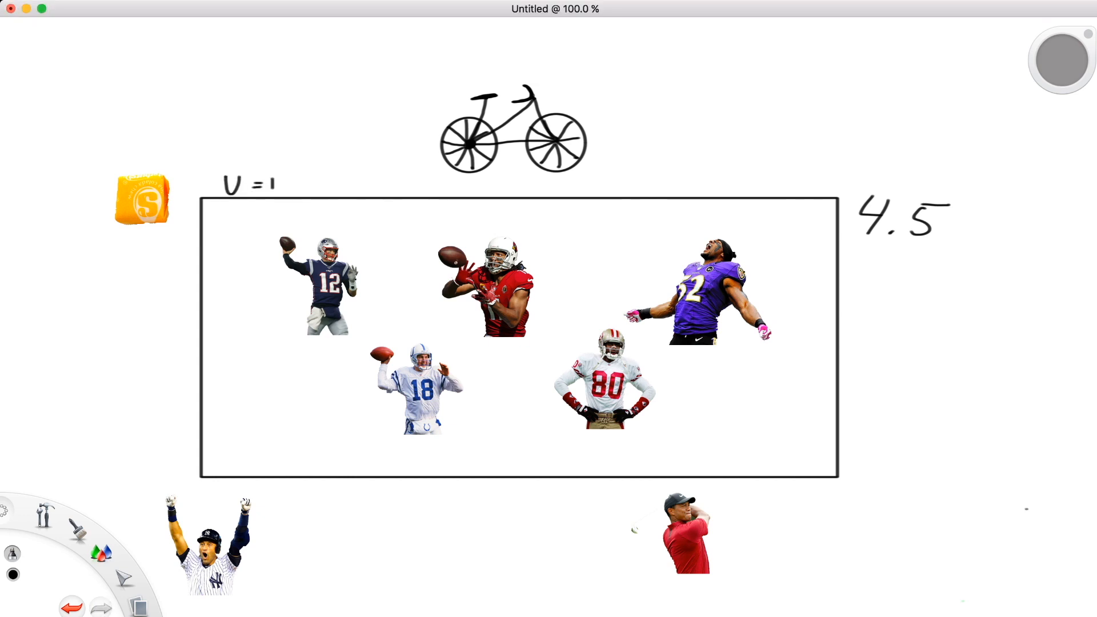
Hand-write 'NFL PLAY' as the start of the universe label above the rectangle.
text(NFL PLAYERS)
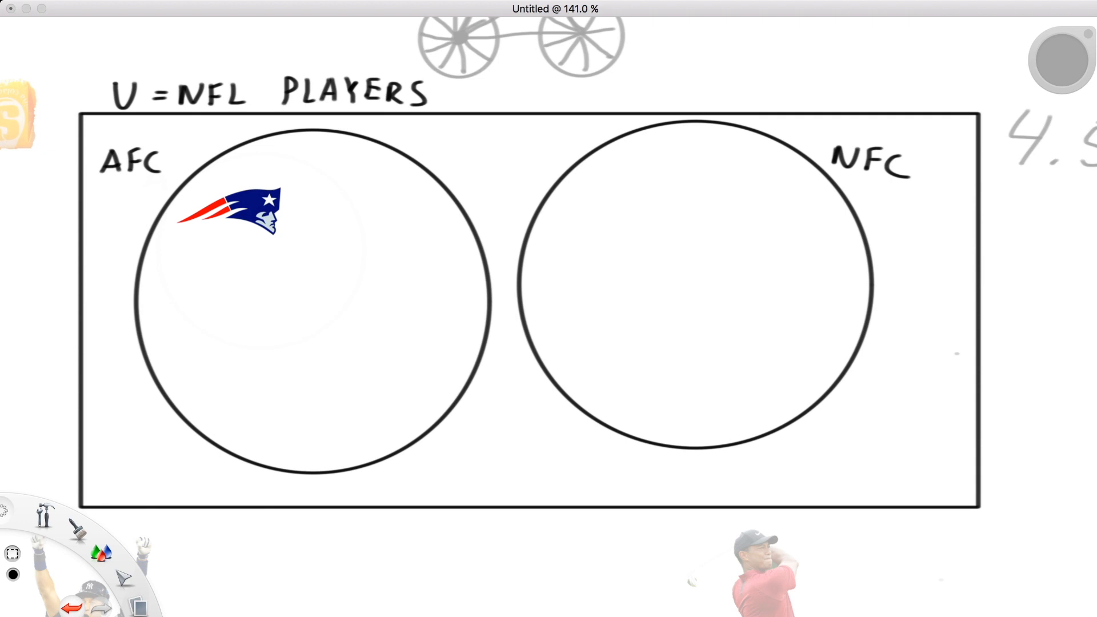
Place the Patriots logo inside the AFC circle of the NFL PLAYERS universe.
click(768, 218)
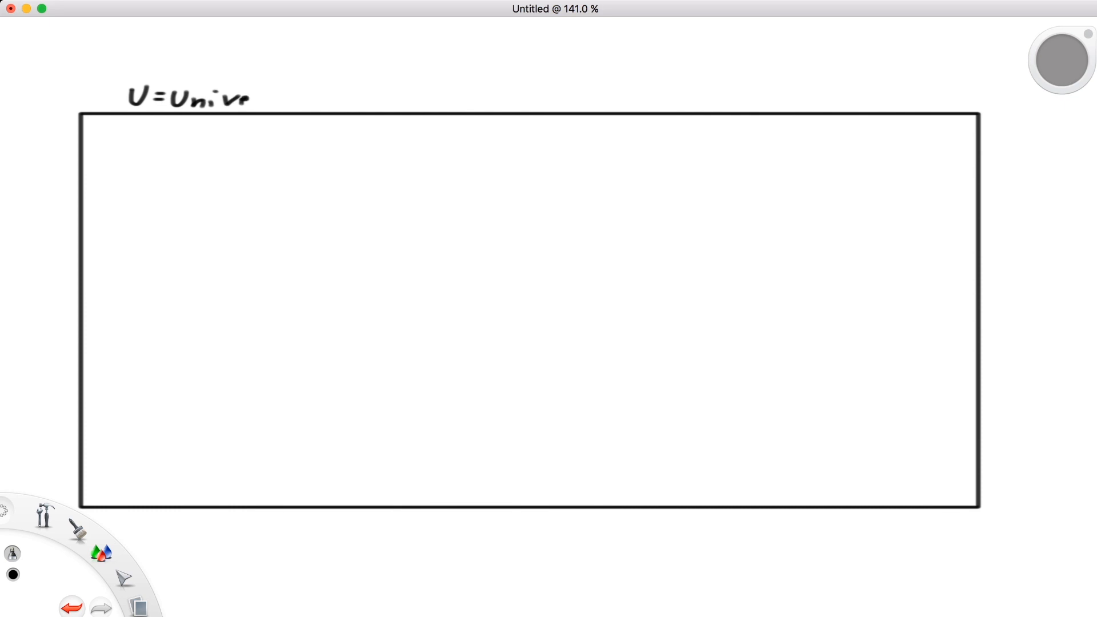
Finish the 'U=Universal Set' label and undo the green scribble around circle B.
text(rsal Set)
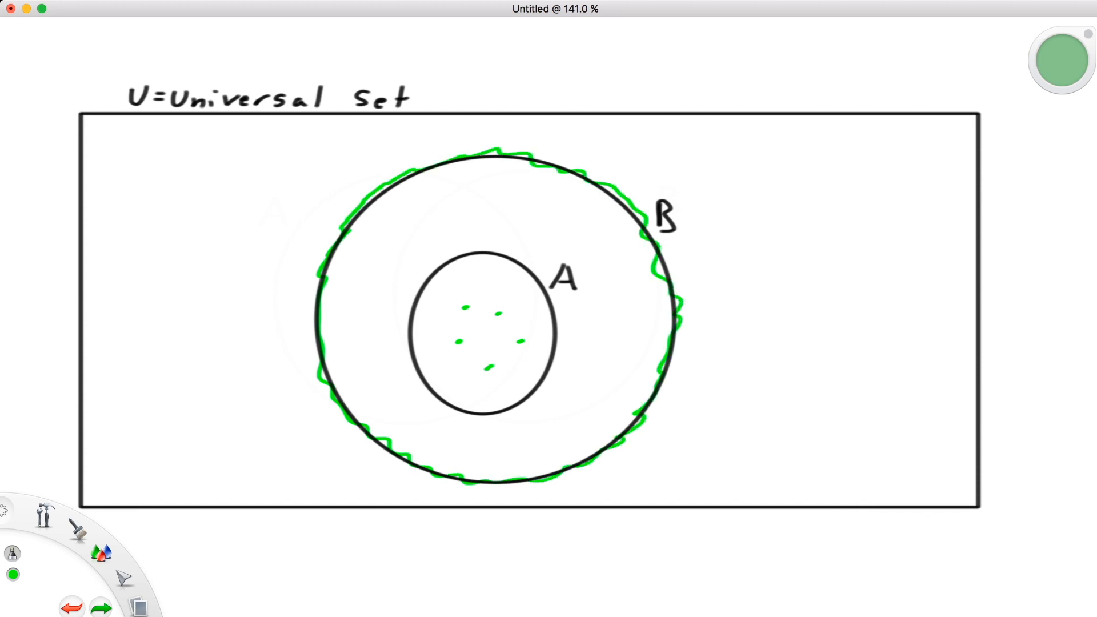
click(101, 607)
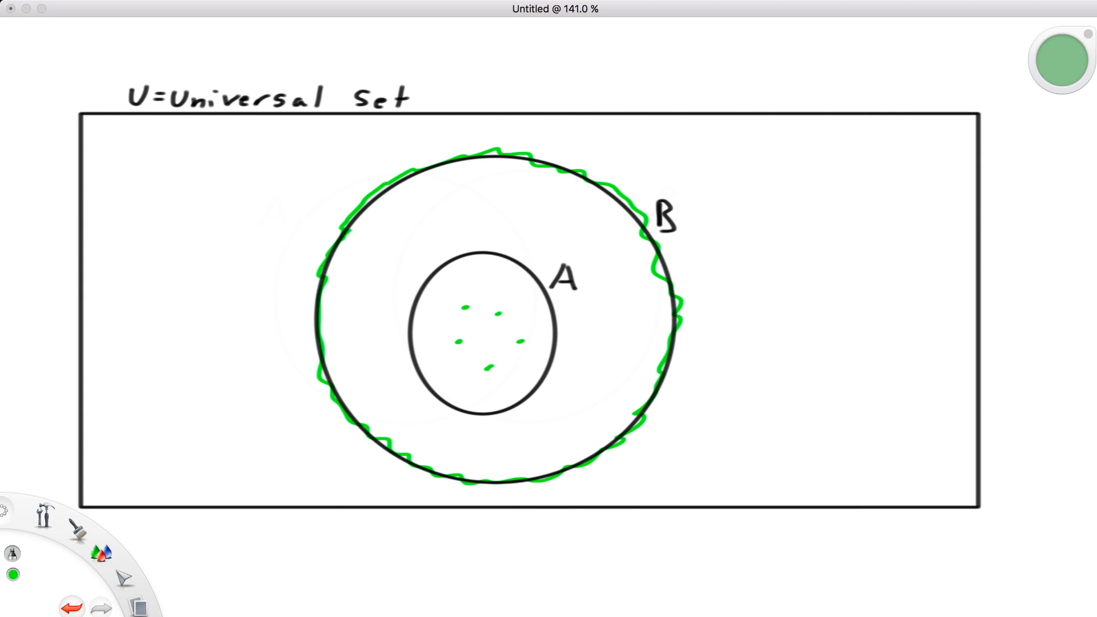
click(72, 606)
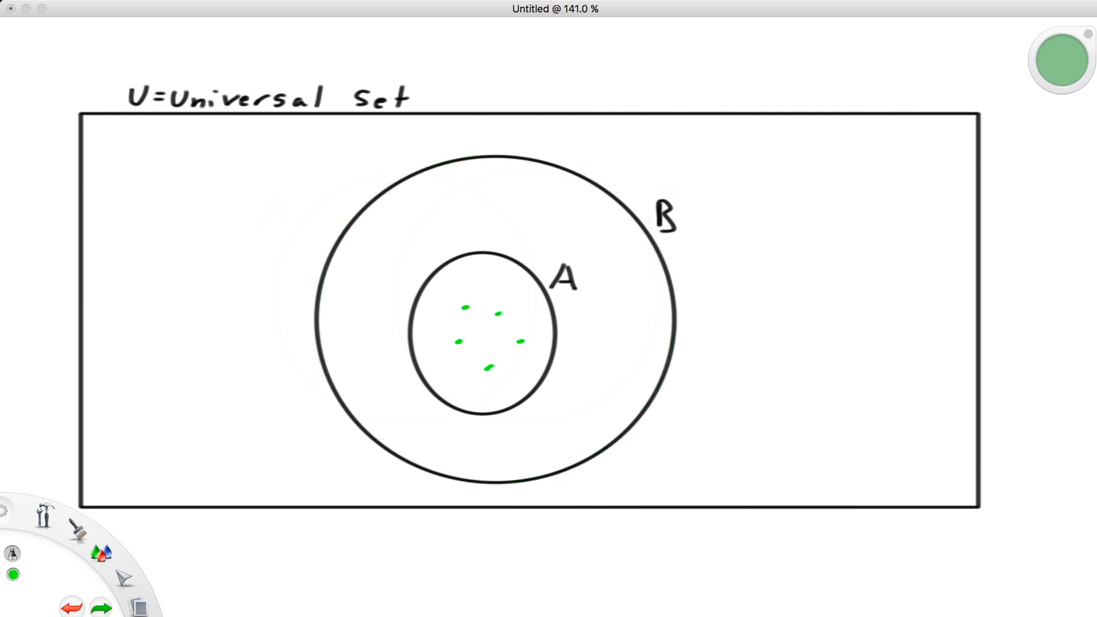